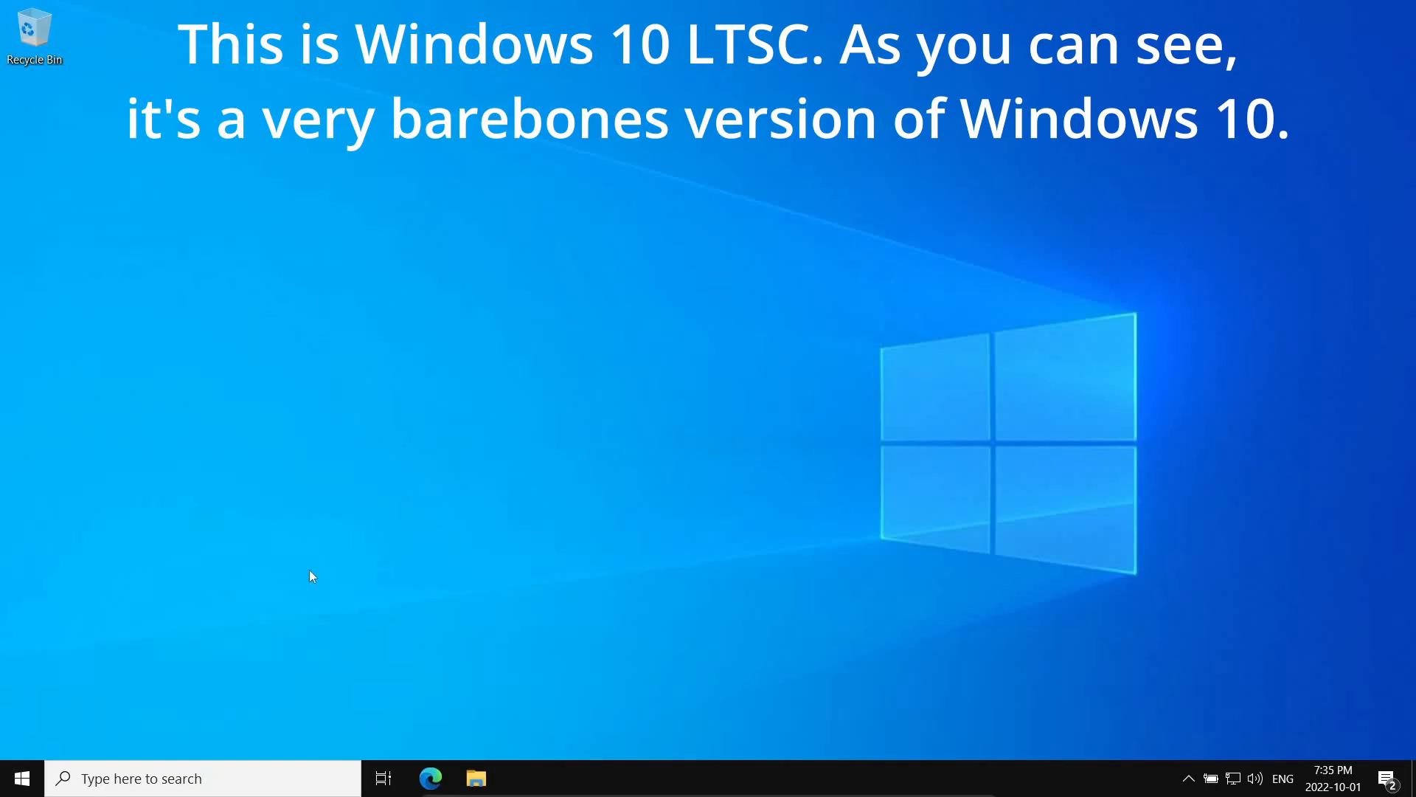
- Launch Windows Settings from the Start menu's gear icon to view its main categories
{"action": "left_click", "coordinate": [22, 777]}
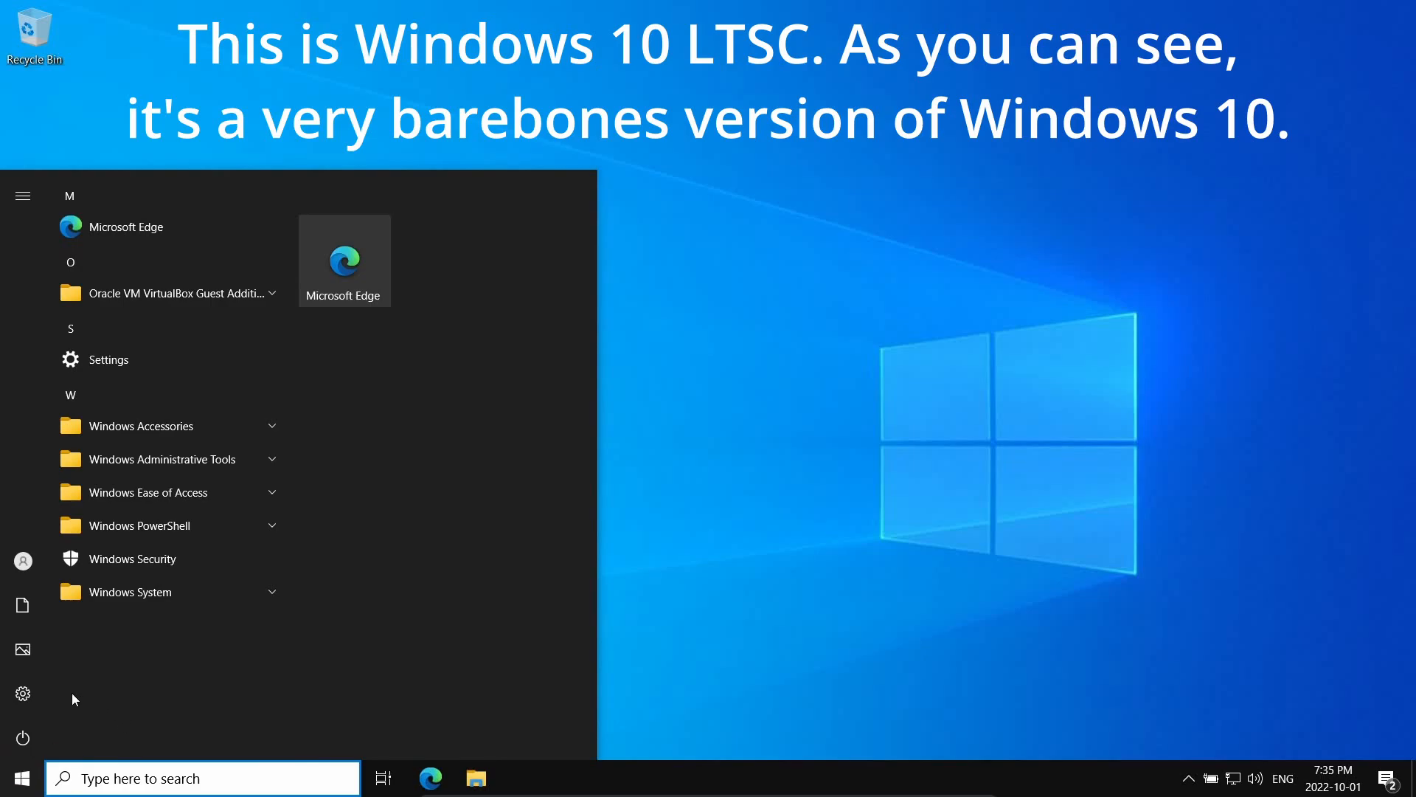
{"action": "left_click", "coordinate": [106, 358]}
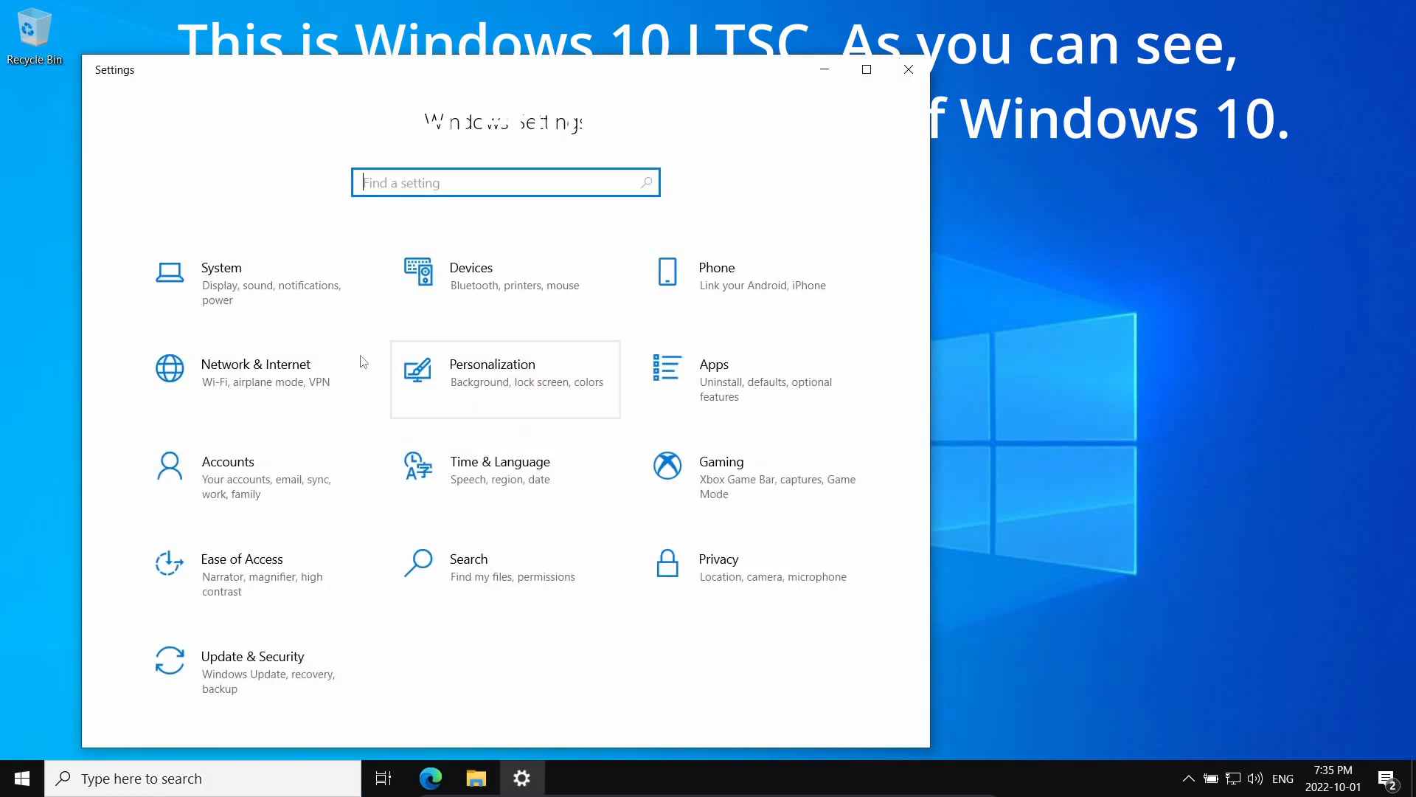